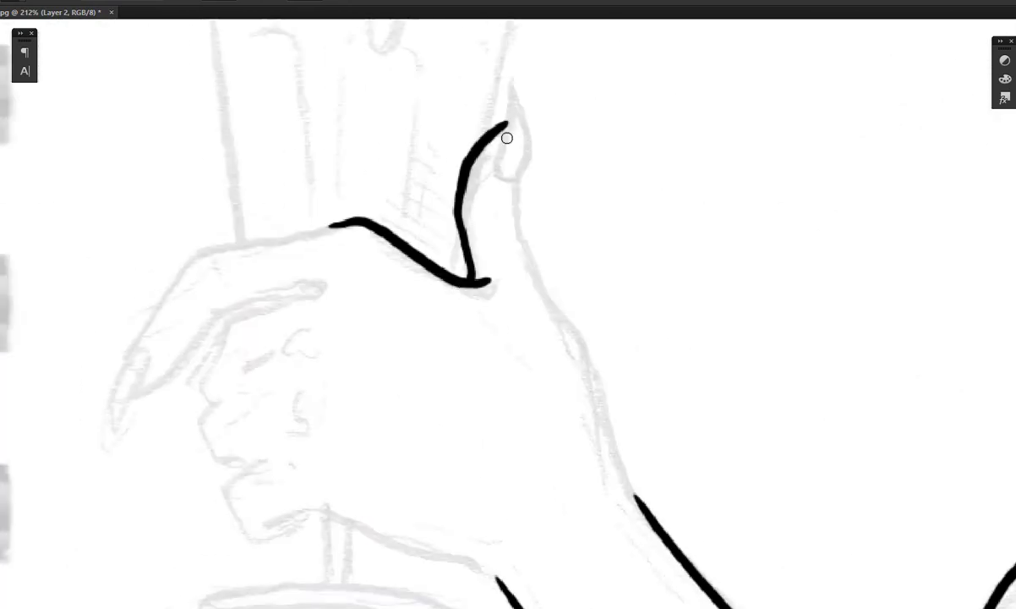
# Ink the neck outline above the hand with a bold black stroke, then move down the canvas.
pyautogui.moveTo(507, 139); pyautogui.dragTo(433, 448)
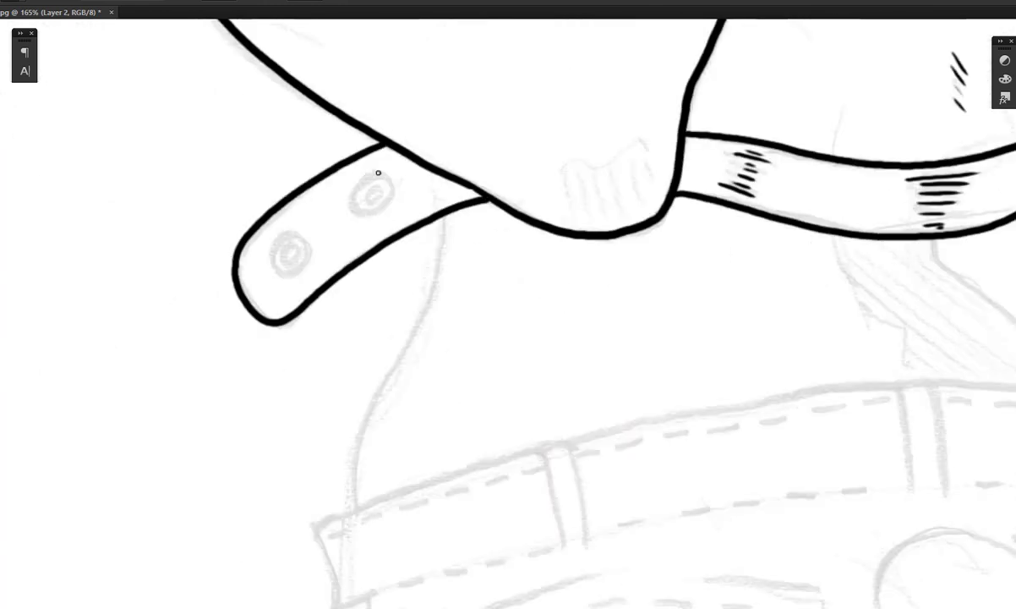
pyautogui.scroll(-3)
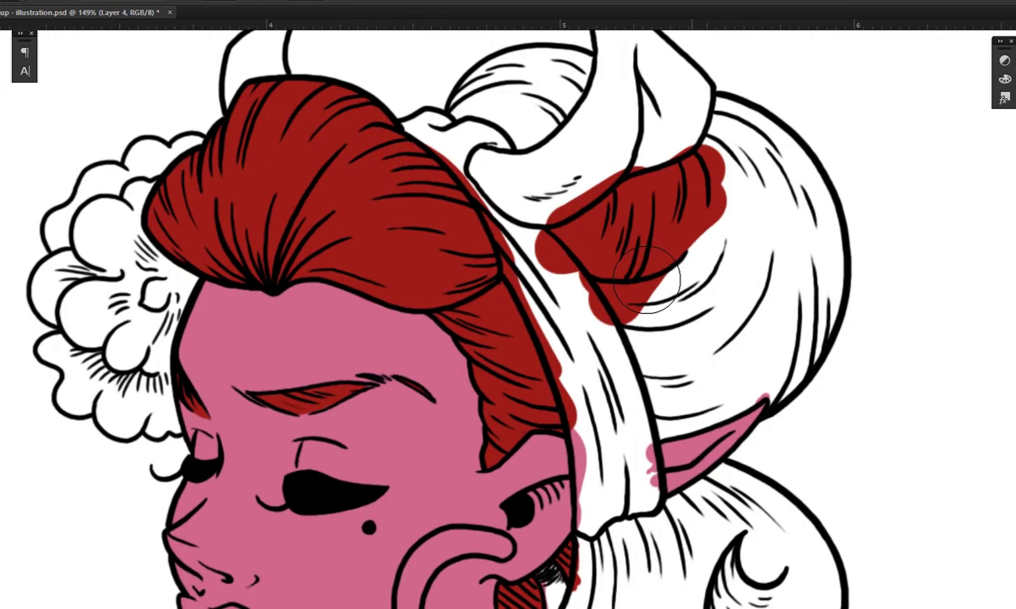
# Paint the flat pink arm fill up to its inked outline.
pyautogui.scroll(-3)
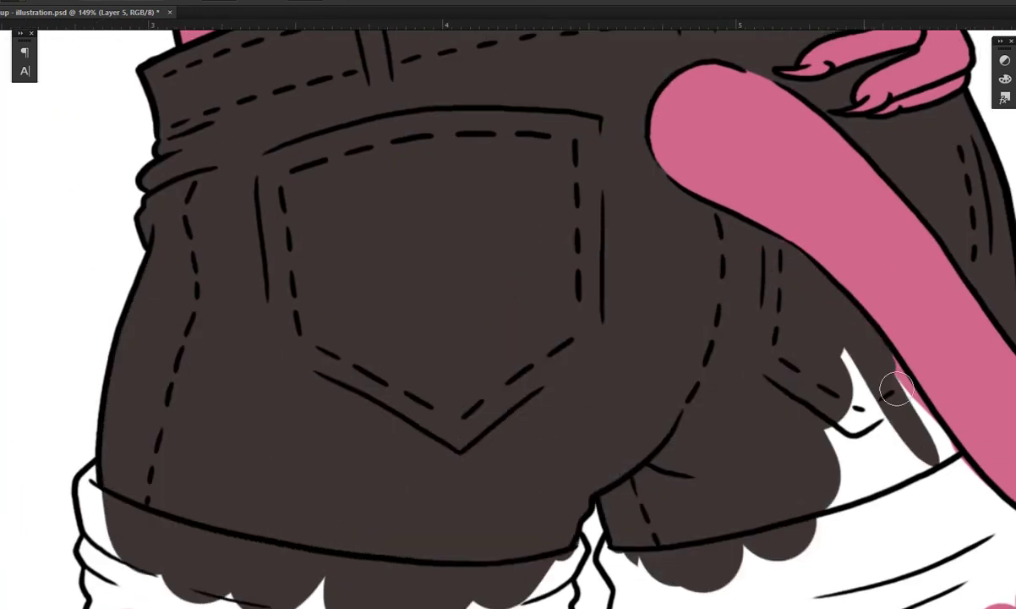
pyautogui.moveTo(896, 389); pyautogui.dragTo(551, 403)
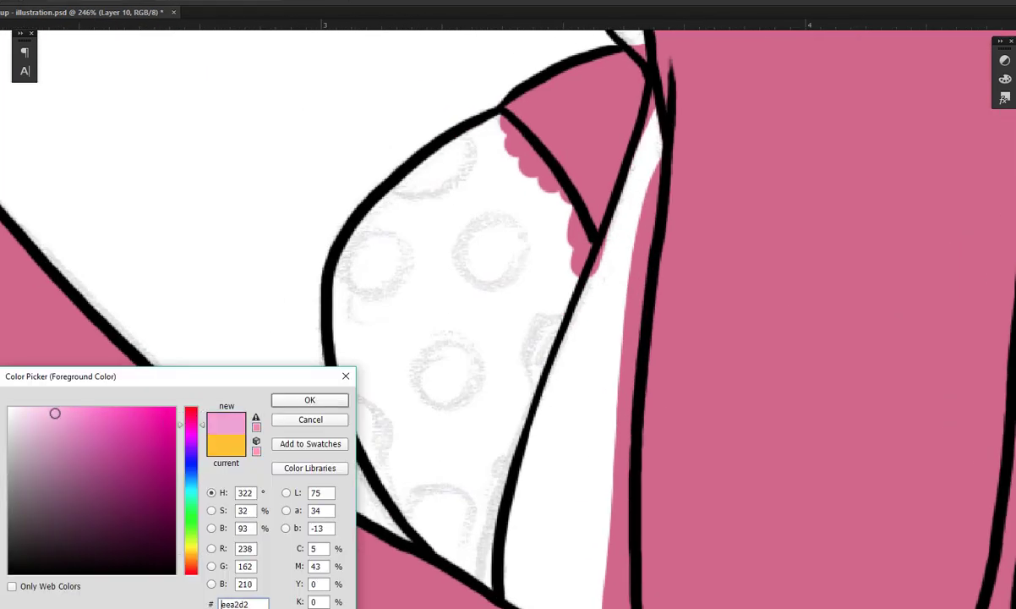
# Choose a light pink in the Color Picker for the polka-dotted fabric.
pyautogui.click(310, 399)
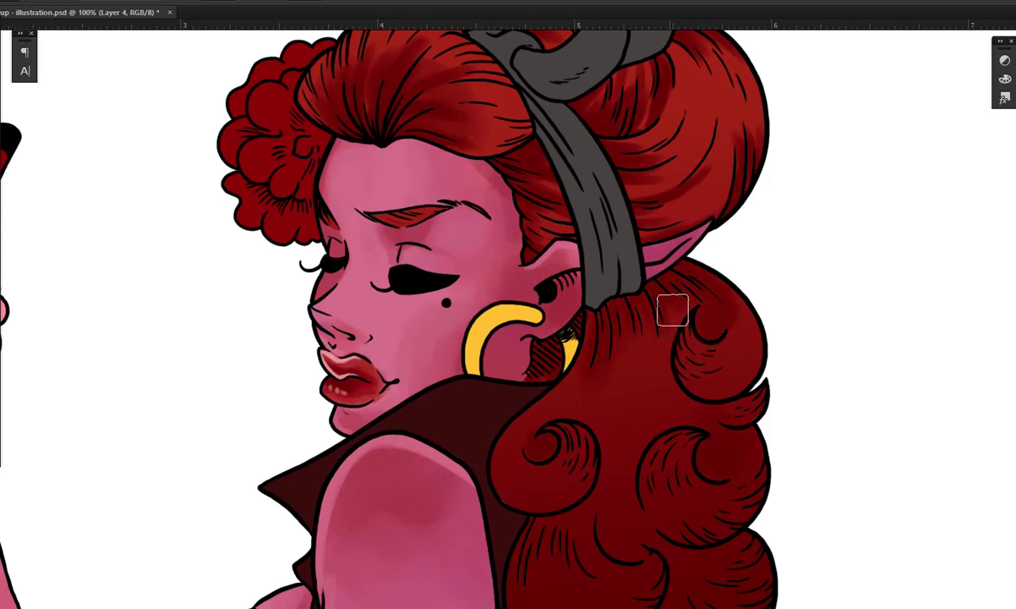
# Scroll down to review the shaded hair, skin and yellow earrings.
pyautogui.scroll(-3)
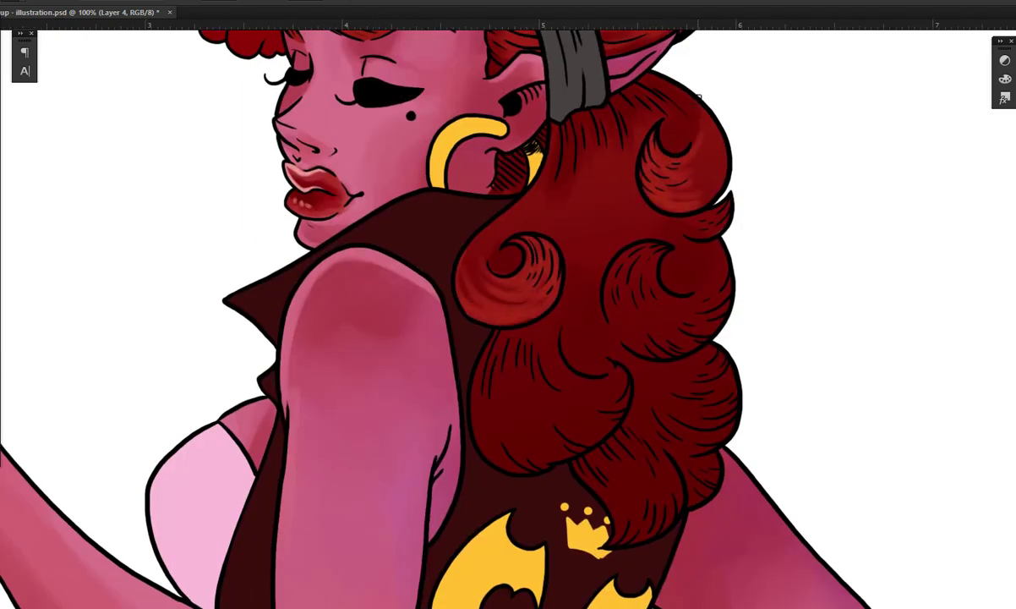